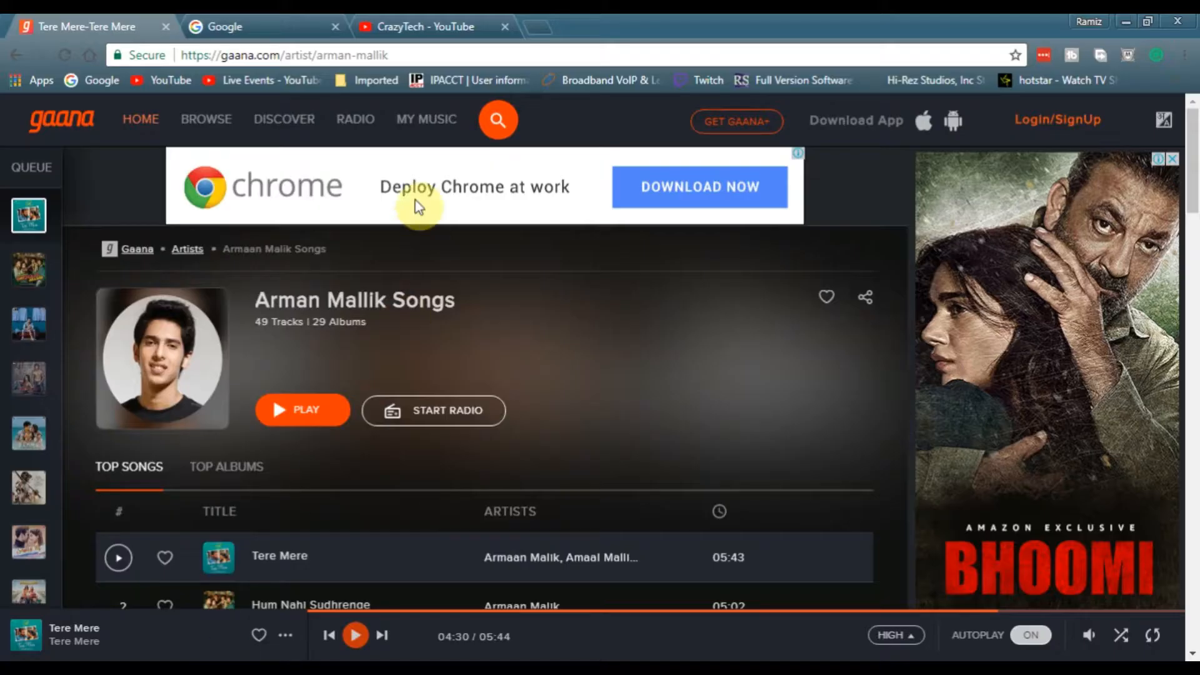
Search Google for peazip so the official peazip.org download result appears
{"action": "left_click", "coordinate": [233, 26]}
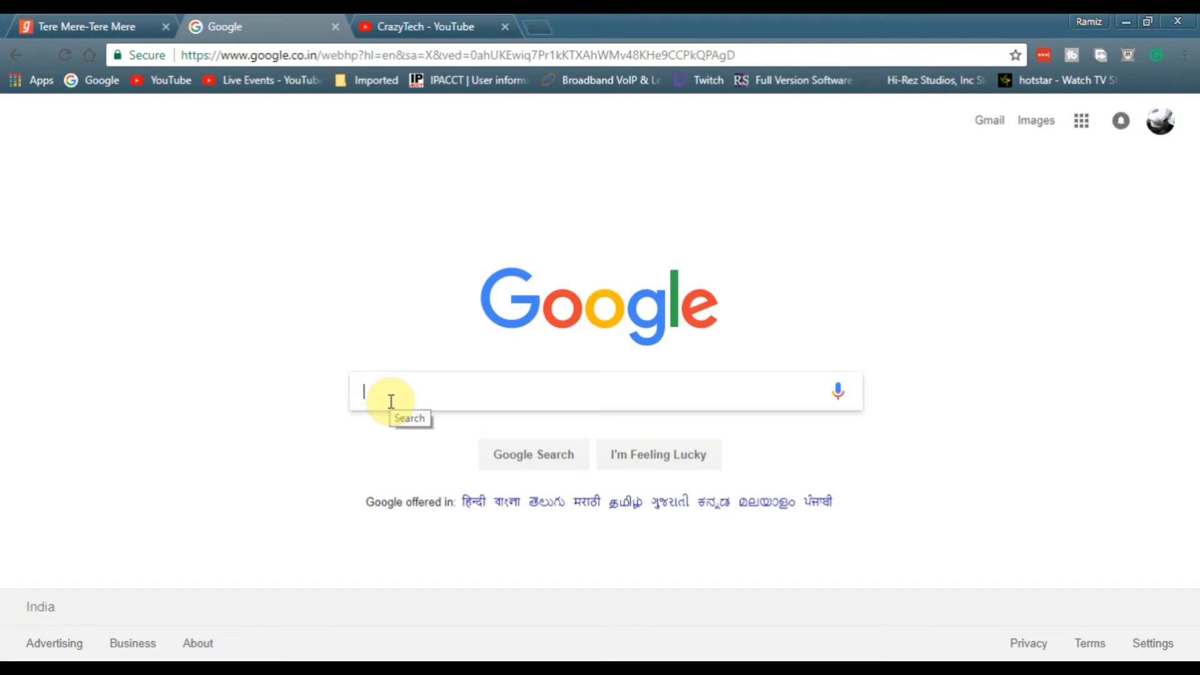
{"action": "type", "text": "peas"}
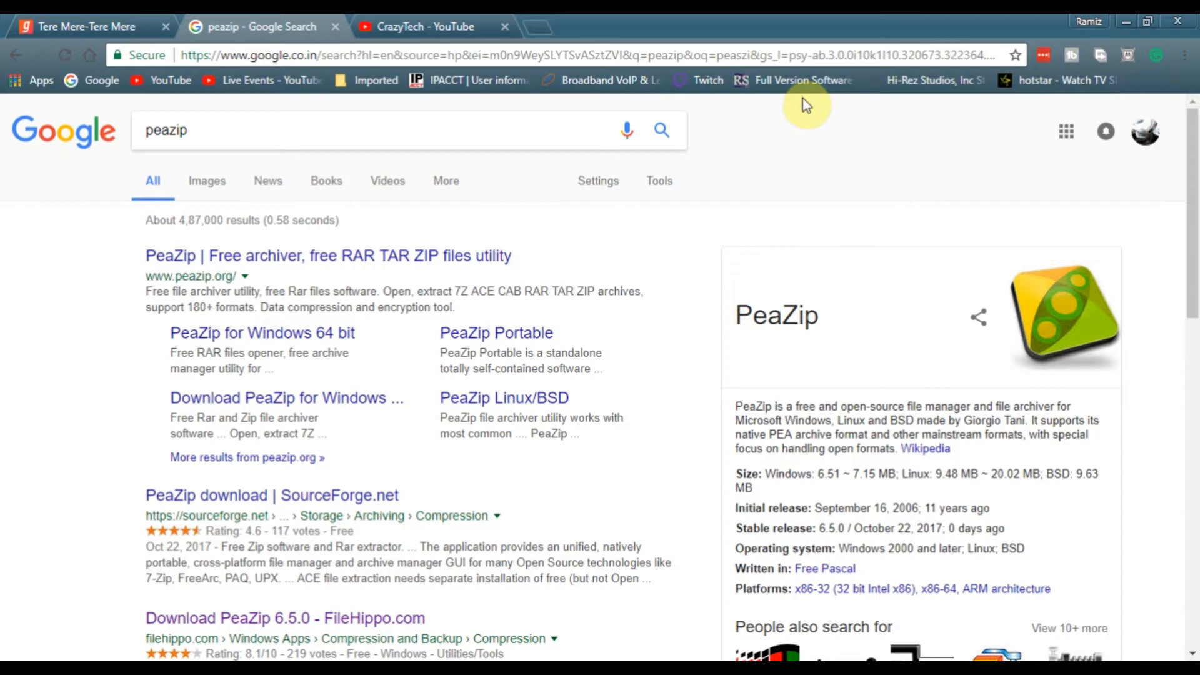
{"action": "mouse_move", "coordinate": [1128, 23]}
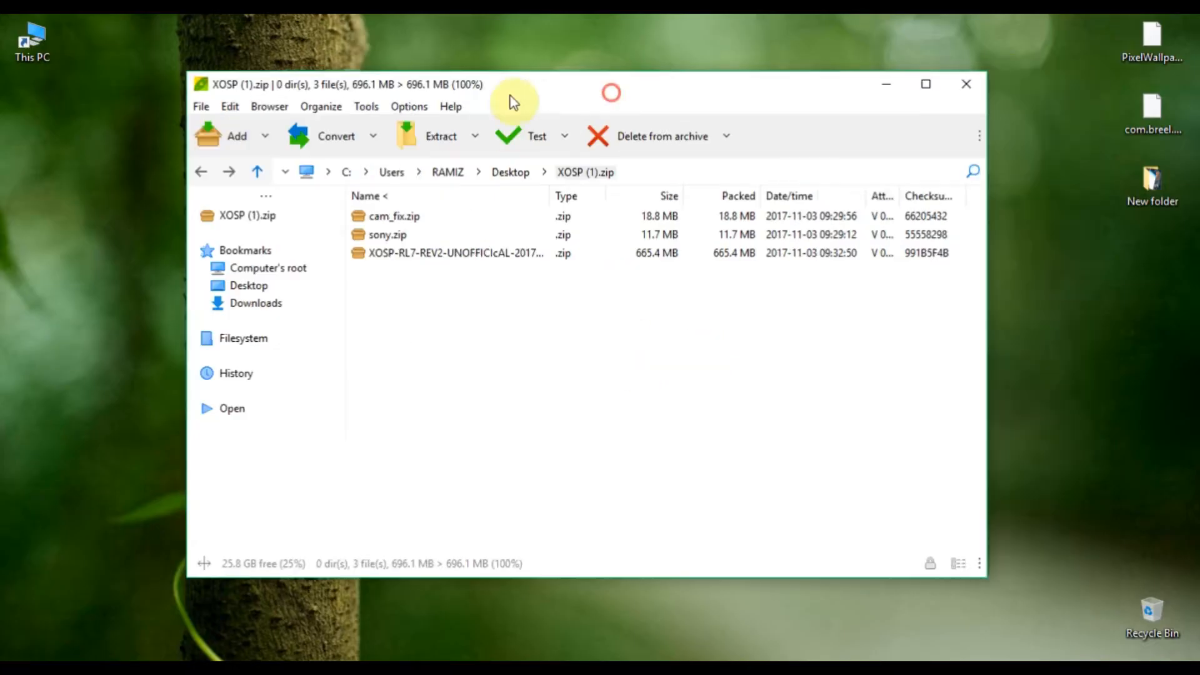
Extract the XOSP-RL7-REV2 ROM zip to the desktop and unpack it into its own folder with PeaZip's Extract here
{"action": "left_click", "coordinate": [439, 136]}
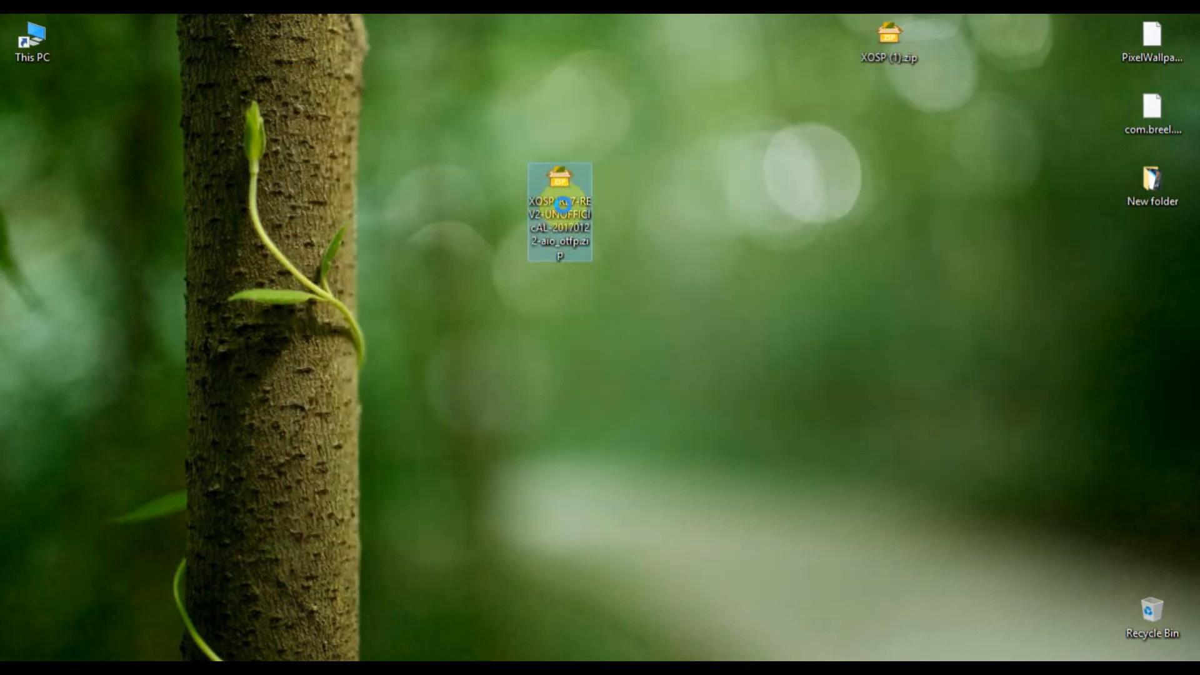
{"action": "right_click", "coordinate": [558, 206]}
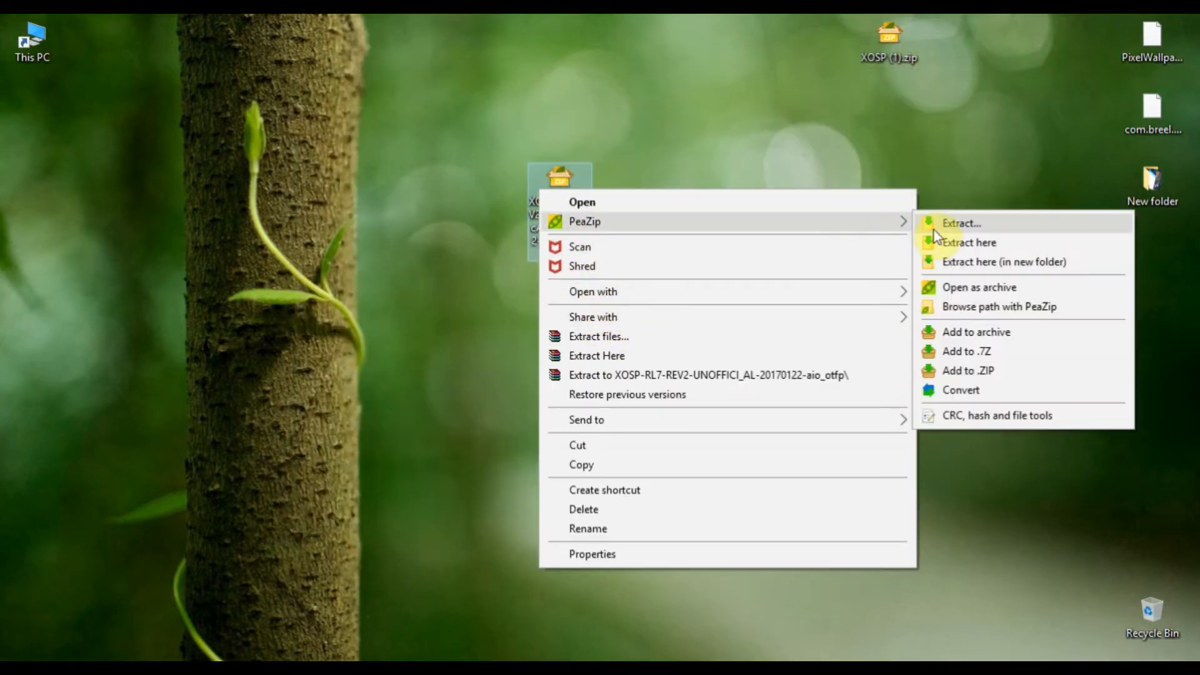
{"action": "left_click", "coordinate": [961, 222]}
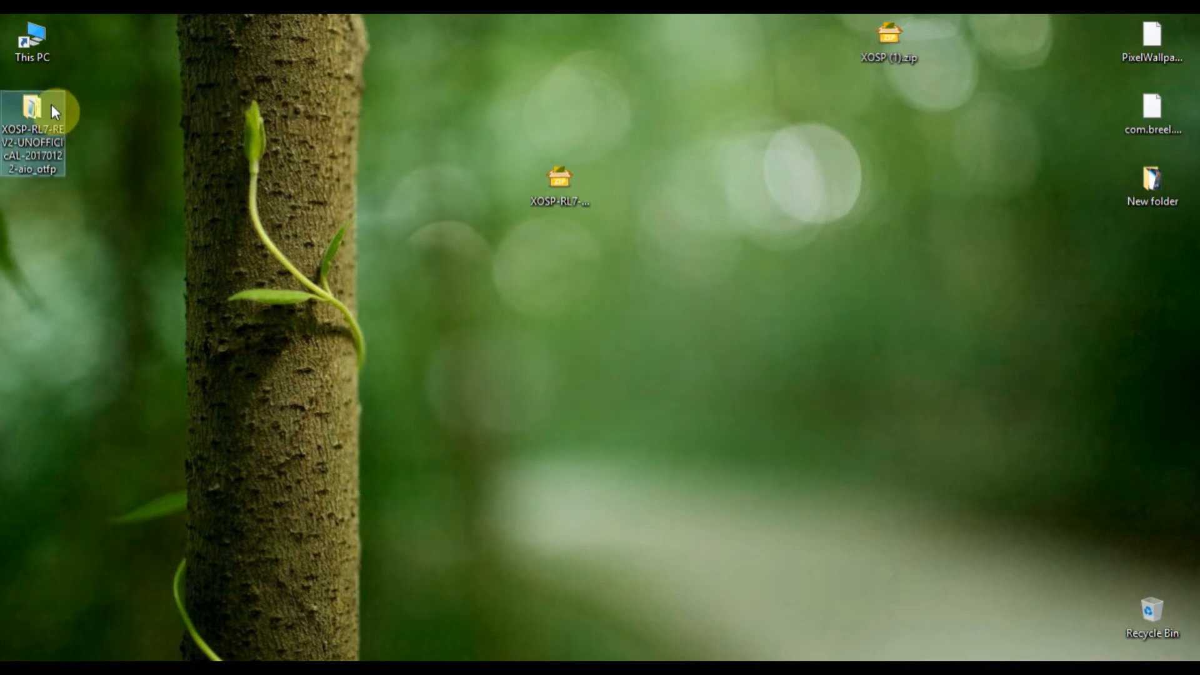
Navigate into the extracted ROM's META-INF > com > google > android folder
{"action": "double_click", "coordinate": [30, 102]}
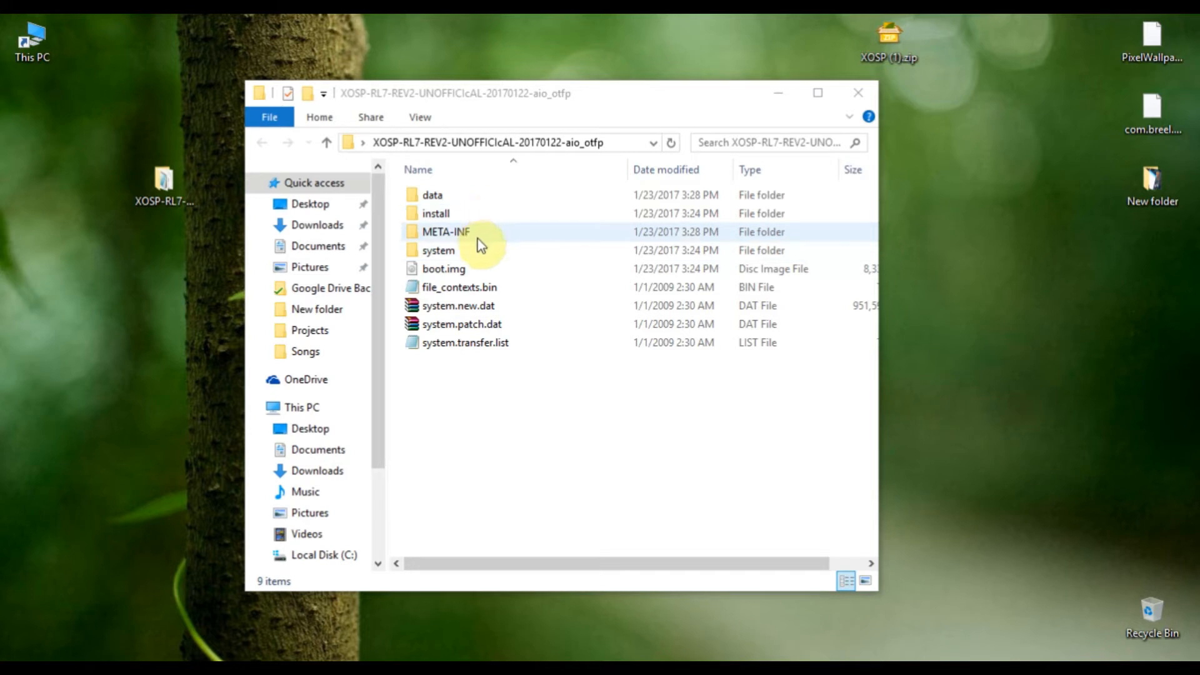
{"action": "double_click", "coordinate": [450, 232]}
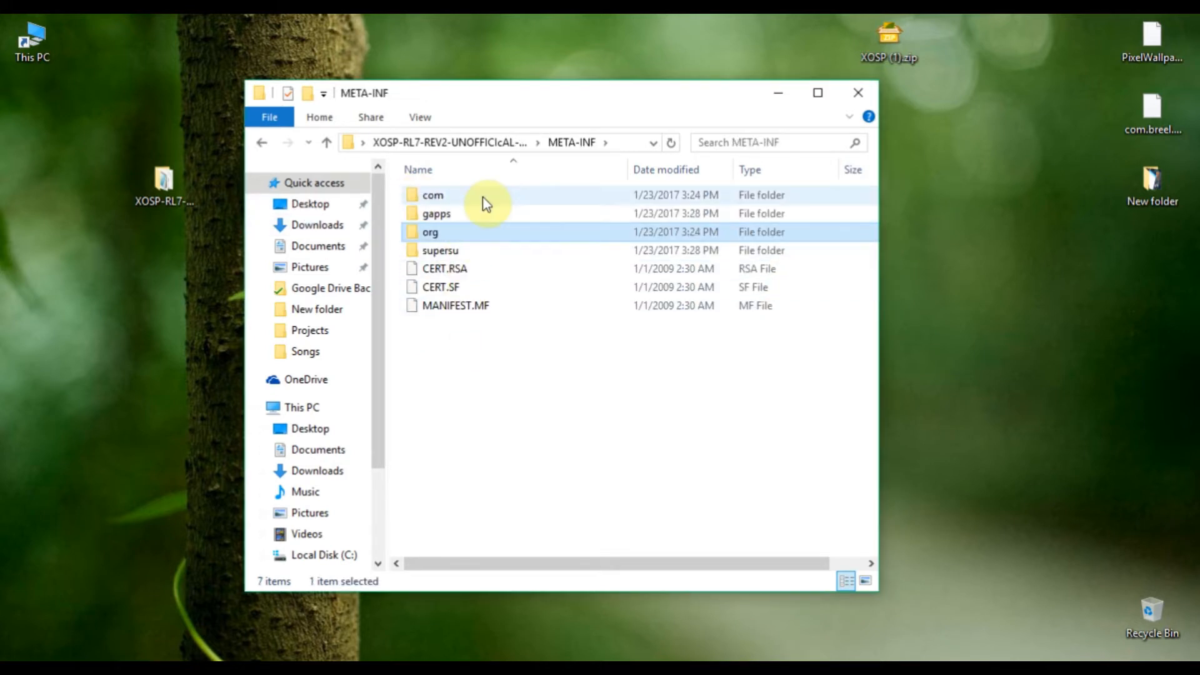
{"action": "double_click", "coordinate": [433, 194]}
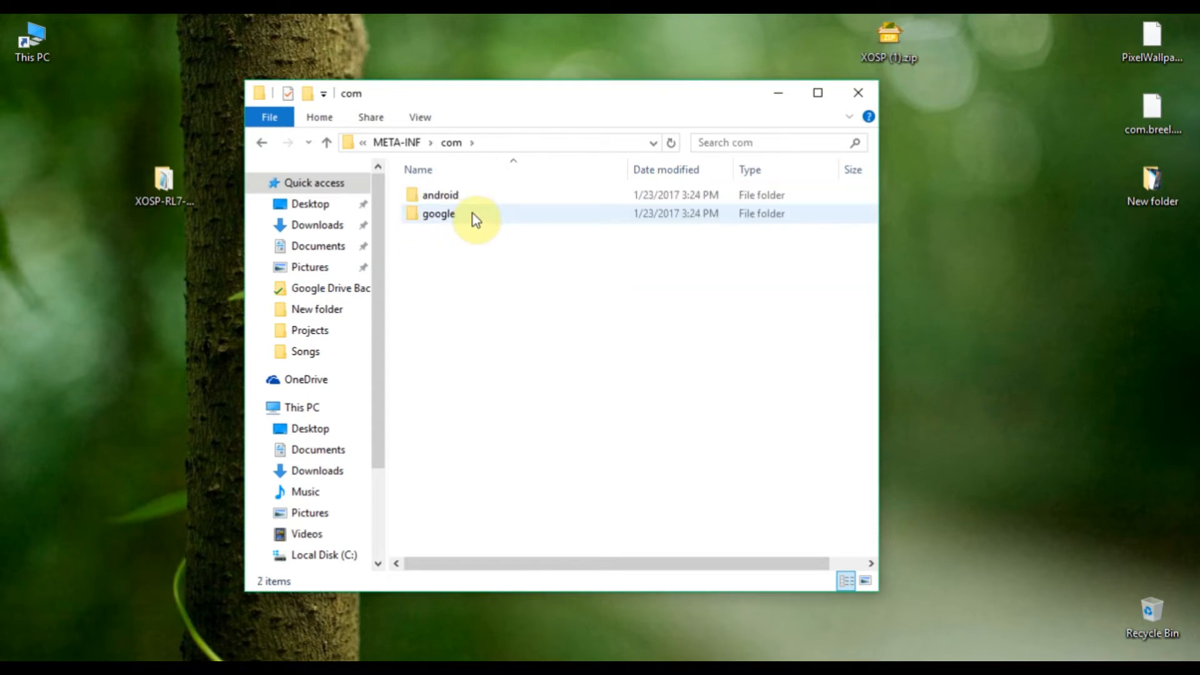
{"action": "double_click", "coordinate": [438, 213]}
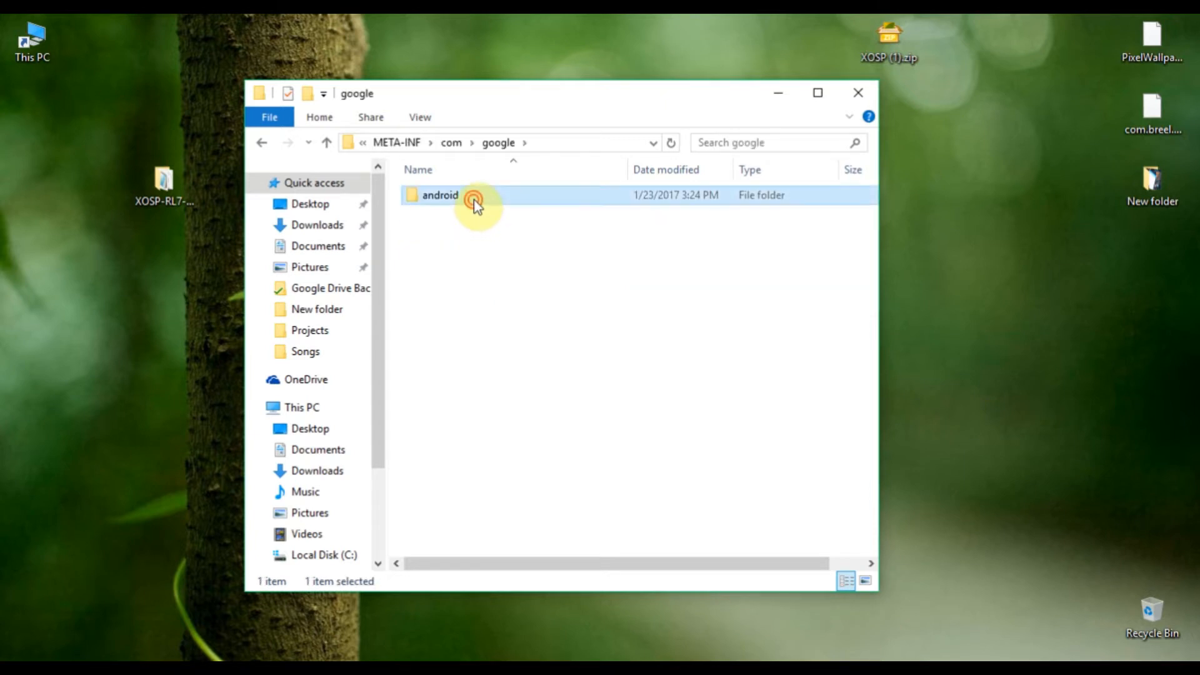
{"action": "double_click", "coordinate": [441, 195]}
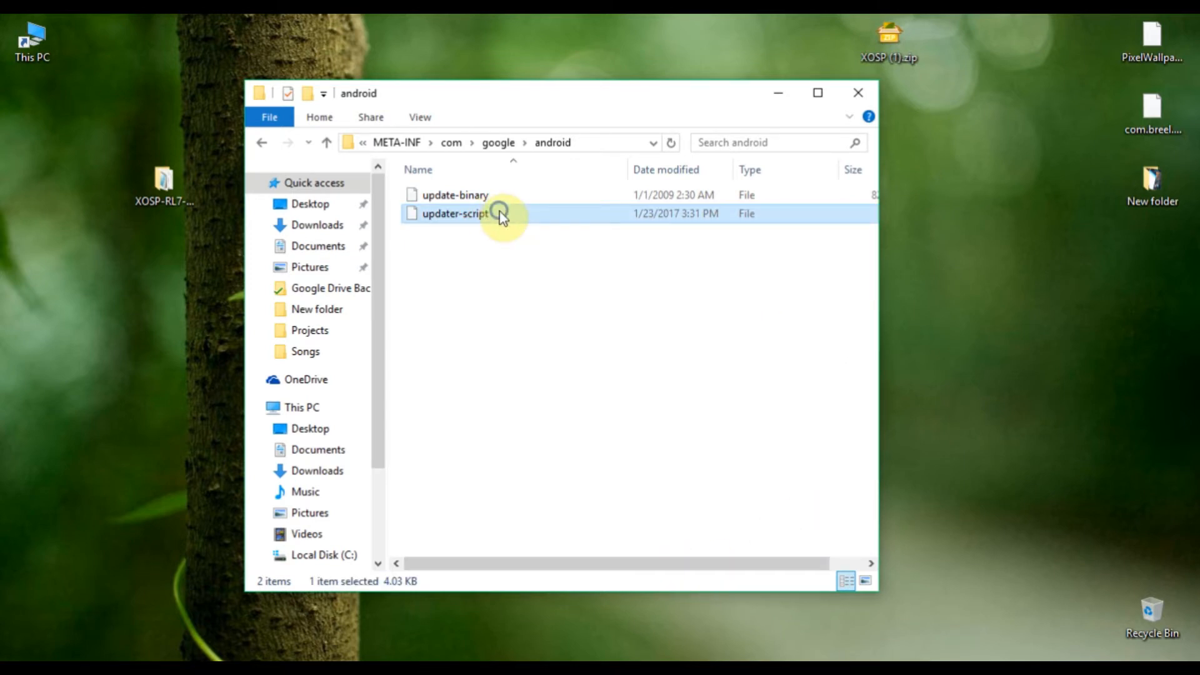
Open updater-script with Notepad as a plain text file
{"action": "right_click", "coordinate": [498, 215]}
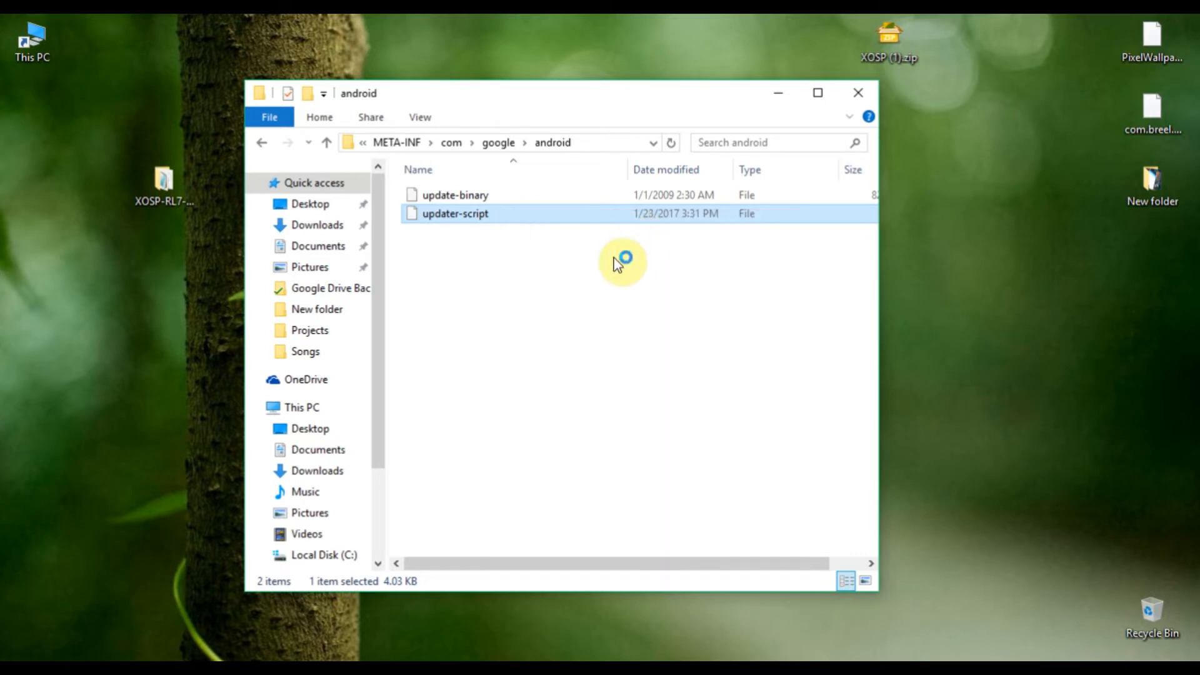
{"action": "double_click", "coordinate": [455, 214]}
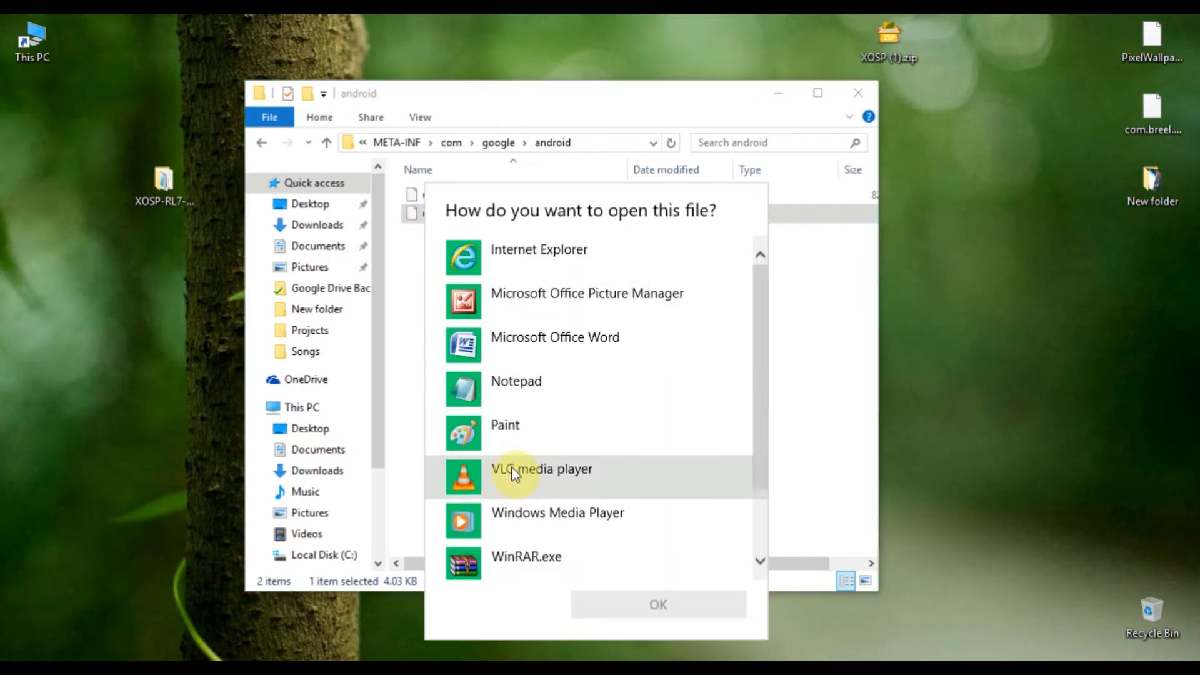
{"action": "left_click", "coordinate": [535, 388]}
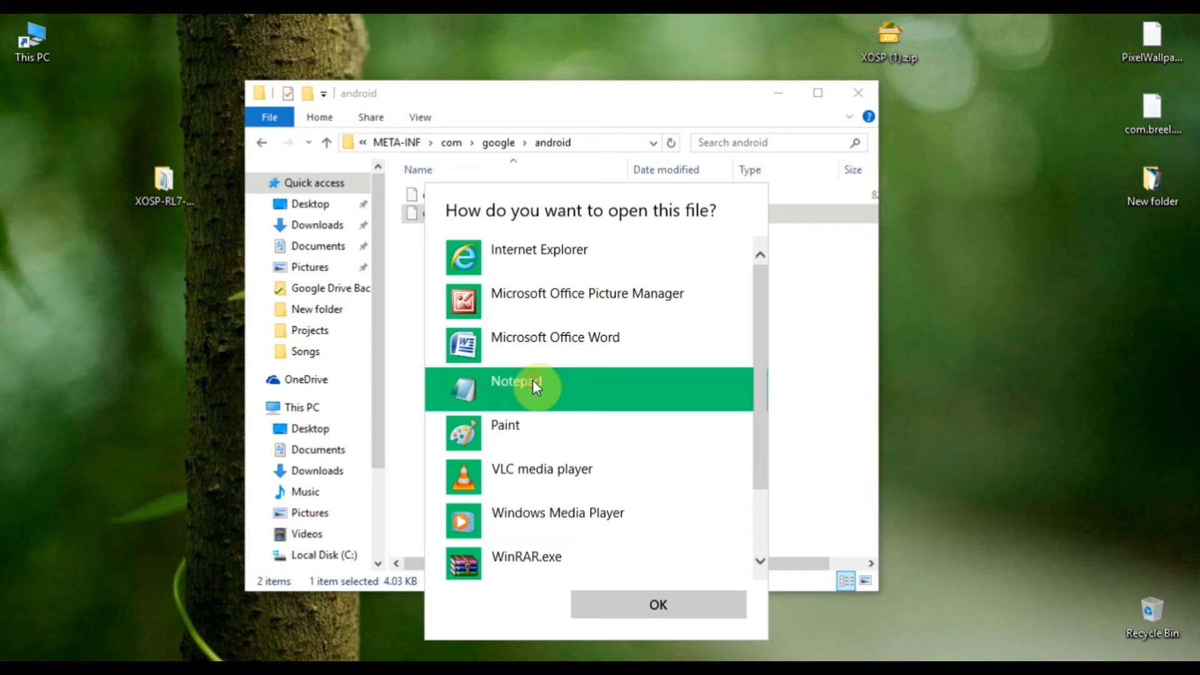
{"action": "left_click", "coordinate": [658, 606]}
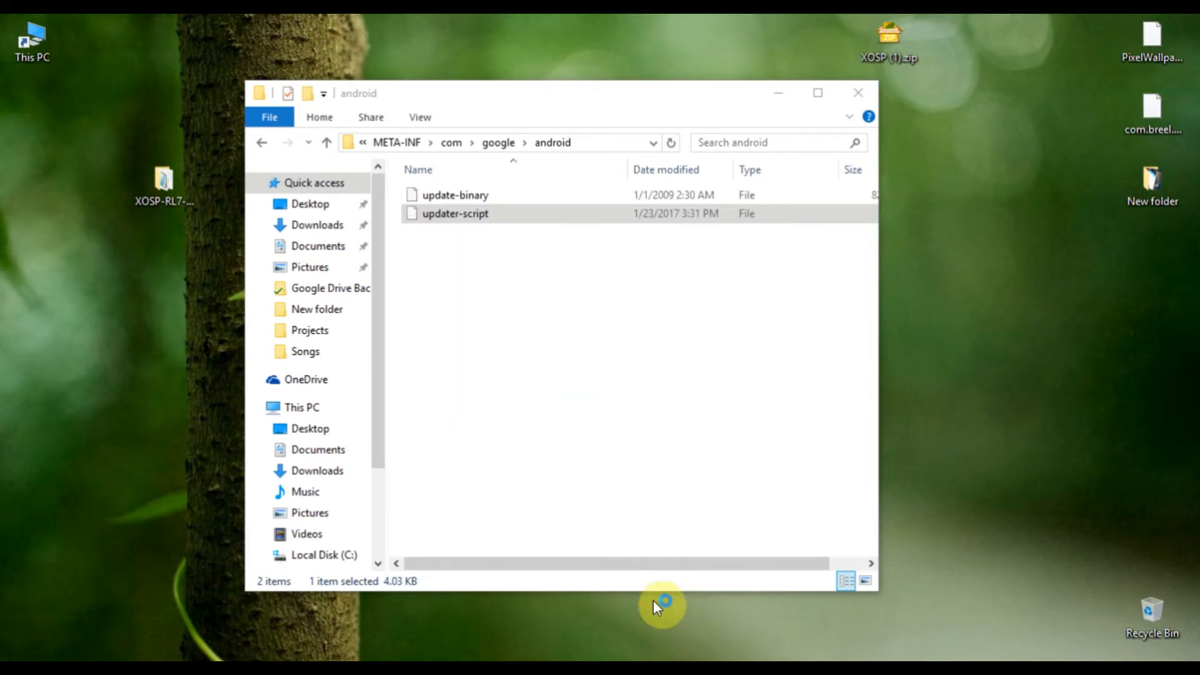
Delete the device-check assert block at the top of updater-script so it starts with the ui_print line, and save
{"action": "double_click", "coordinate": [455, 214]}
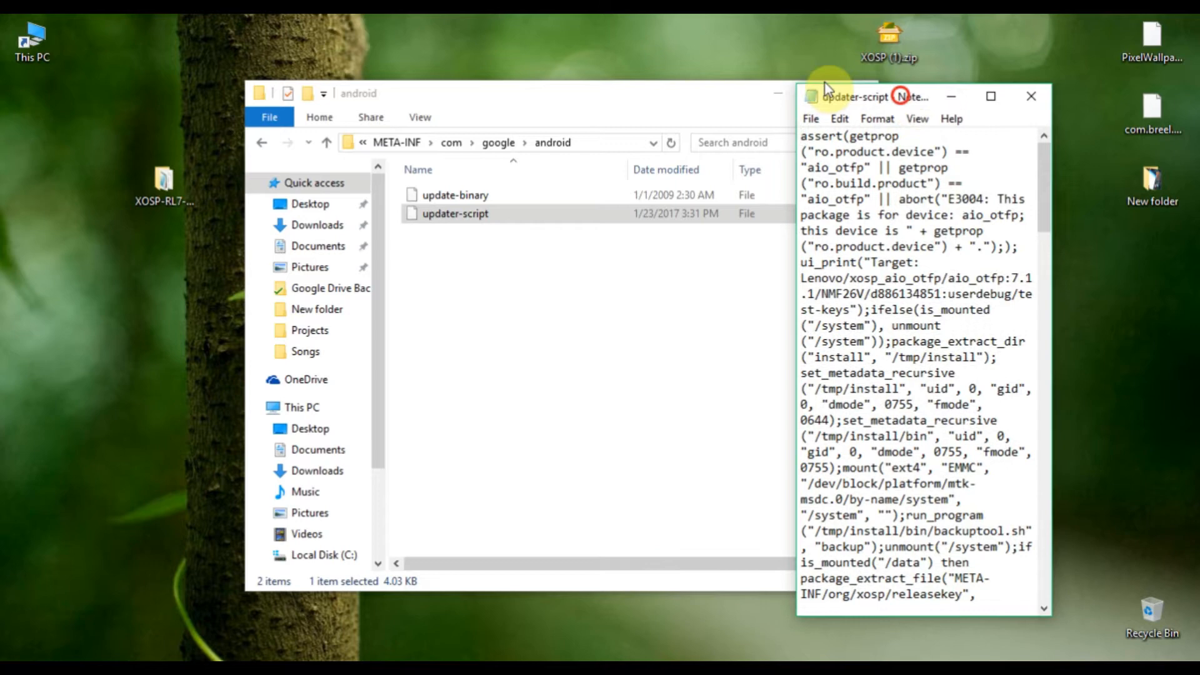
{"action": "left_click_drag", "start_coordinate": [911, 96], "coordinate": [528, 78]}
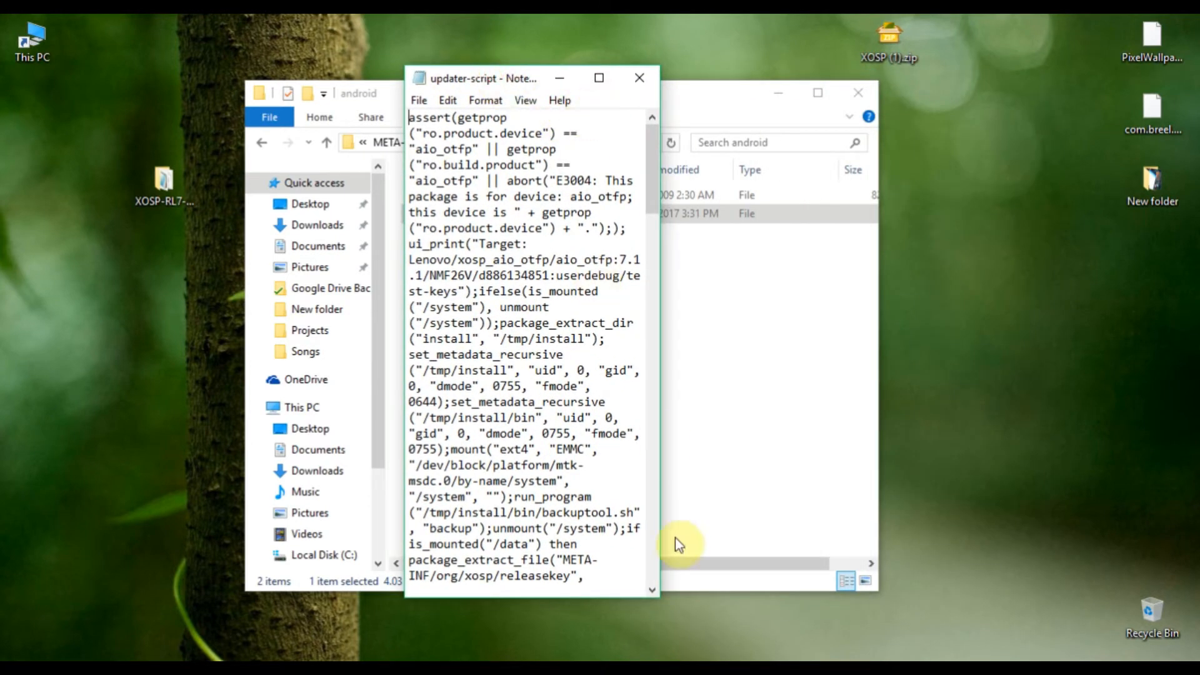
{"action": "mouse_move", "coordinate": [662, 613]}
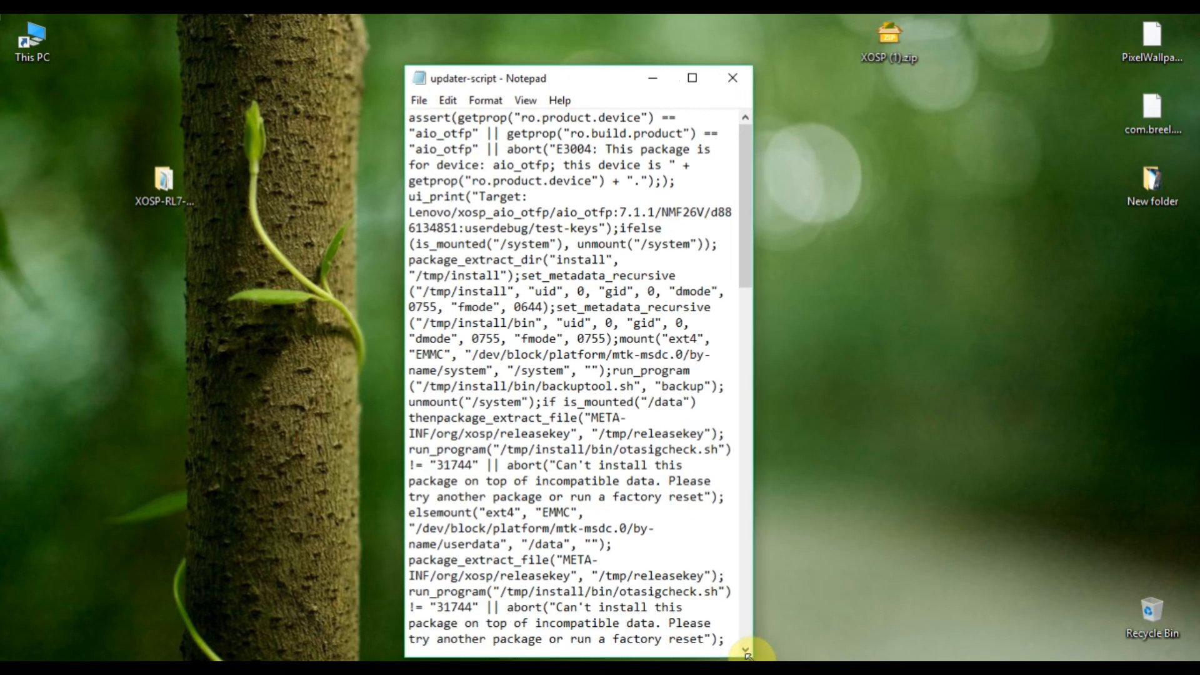
{"action": "scroll", "scroll_direction": "down", "scroll_amount": 3}
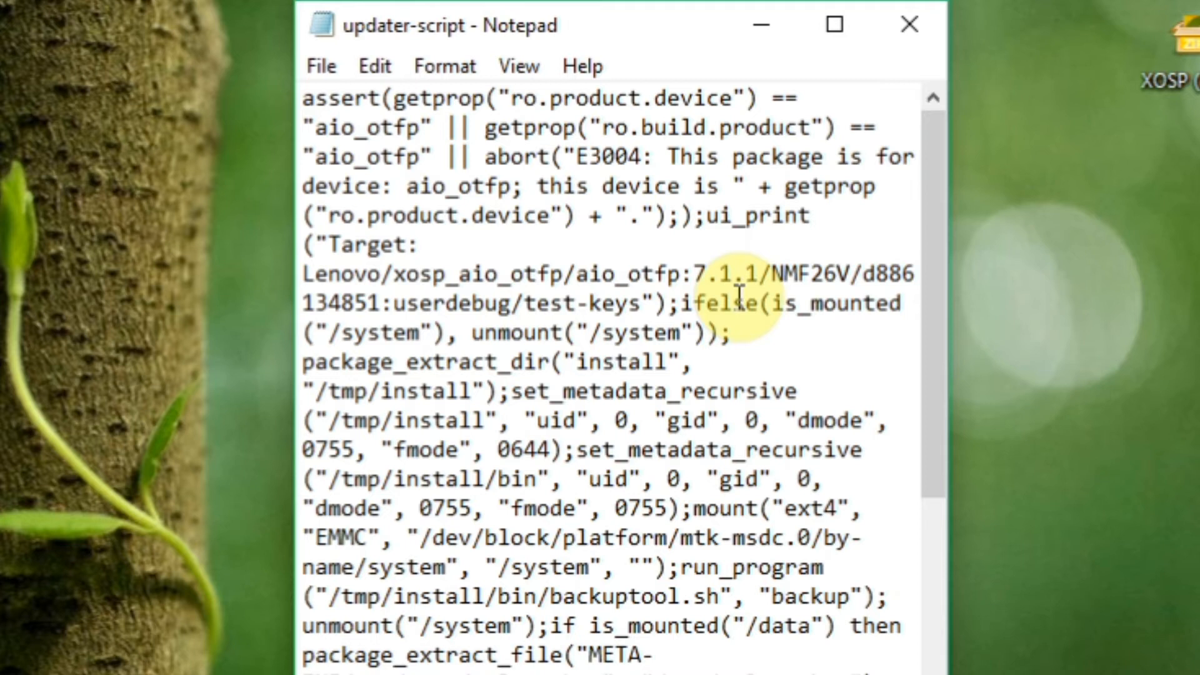
{"action": "mouse_move", "coordinate": [775, 368]}
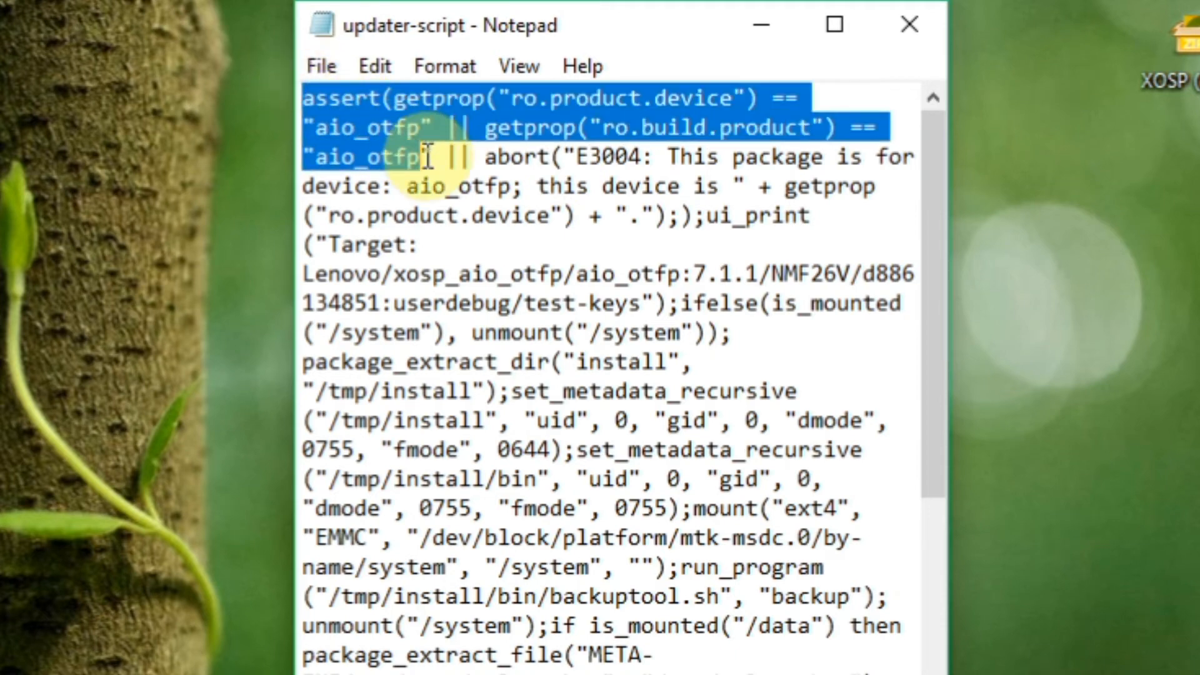
{"action": "left_click_drag", "start_coordinate": [429, 157], "coordinate": [696, 215]}
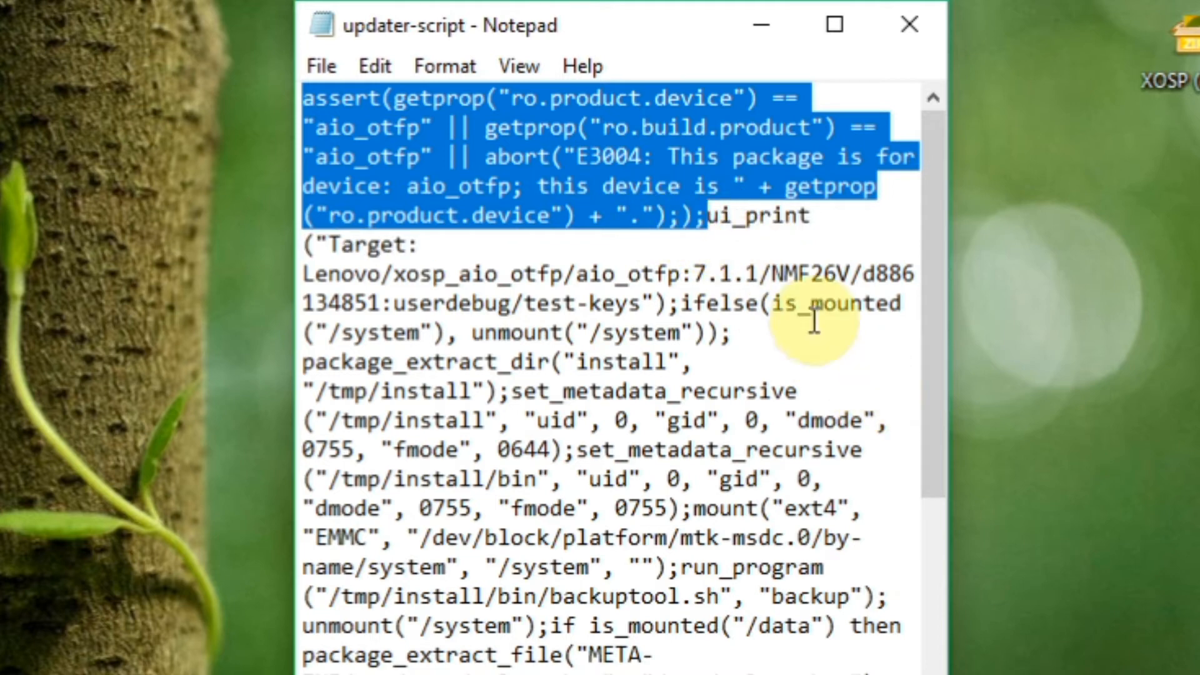
{"action": "left_click", "coordinate": [690, 221]}
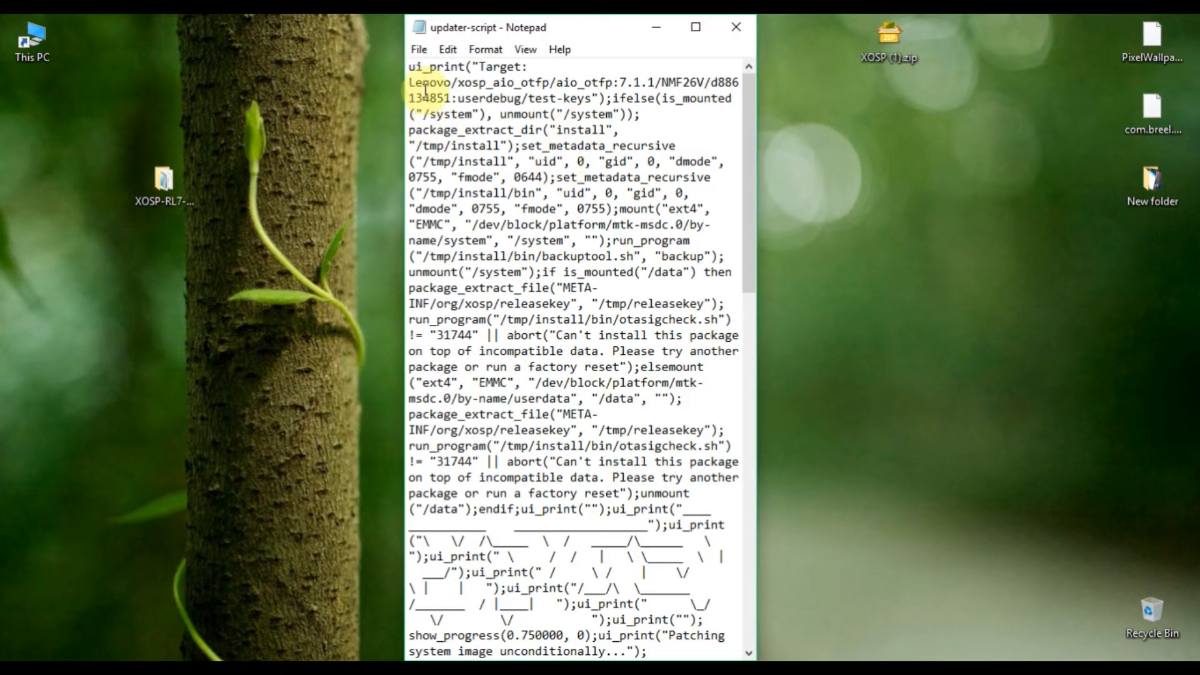
{"action": "left_click", "coordinate": [448, 50]}
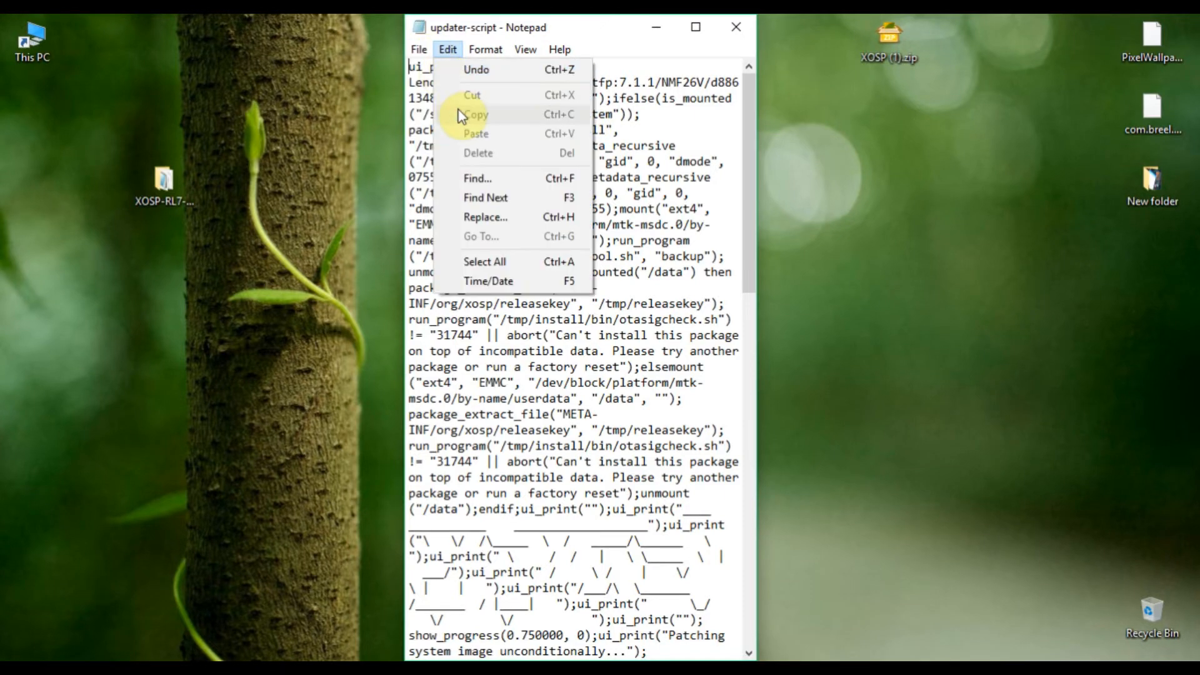
{"action": "left_click", "coordinate": [604, 132]}
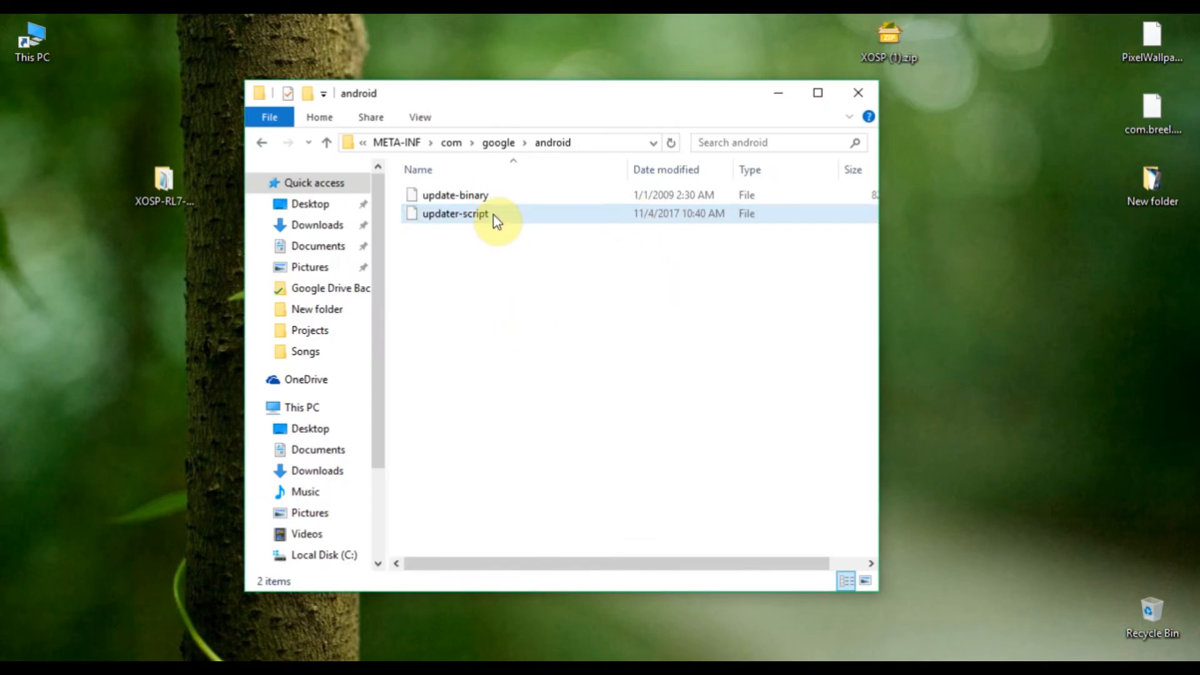
Verify updater-script begins with ui_print, return to the XOSP-RL7 root folder and select all nine items
{"action": "double_click", "coordinate": [455, 214]}
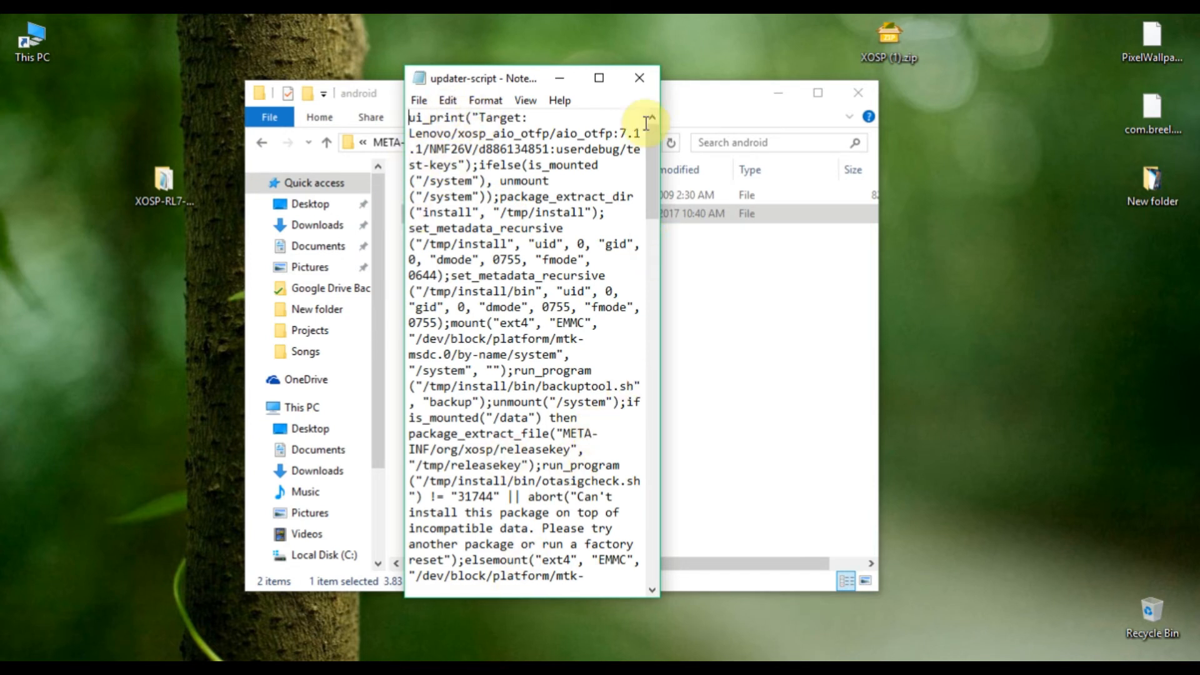
{"action": "left_click", "coordinate": [639, 77]}
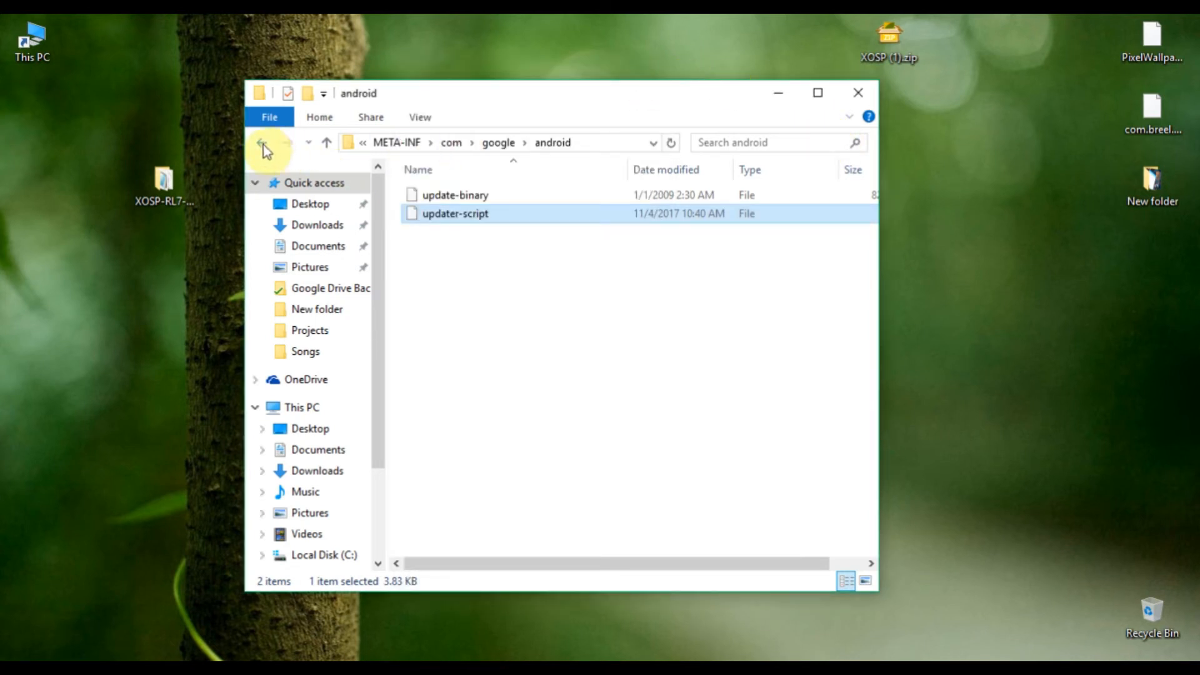
{"action": "left_click", "coordinate": [257, 145]}
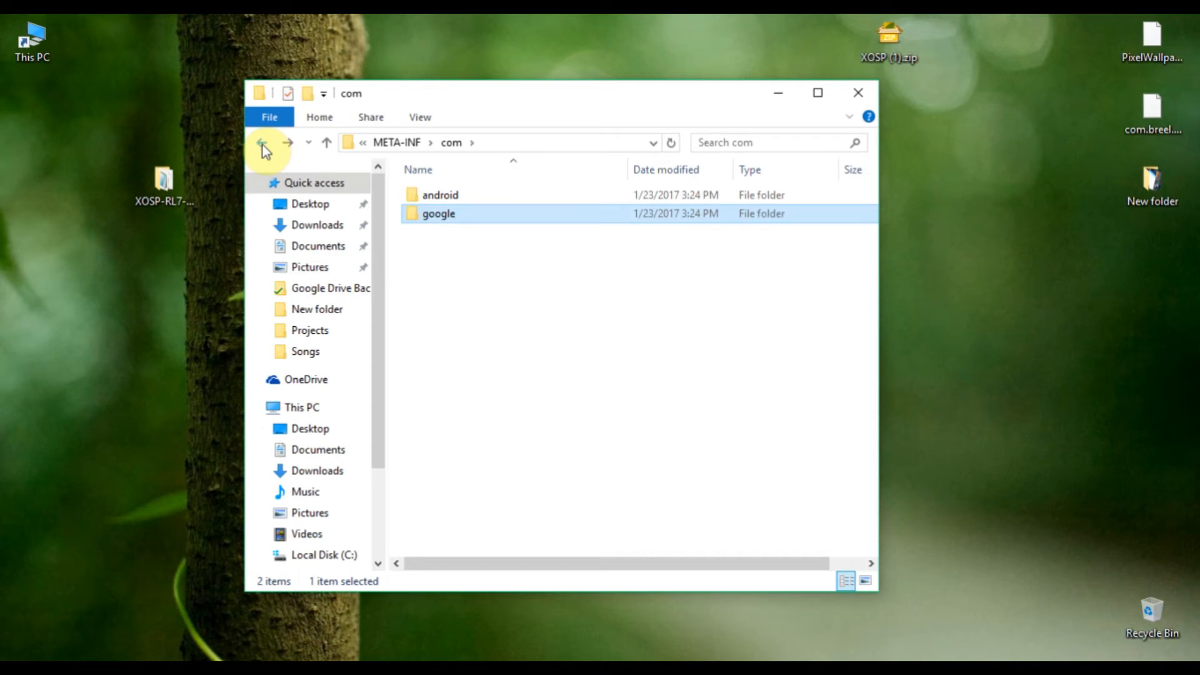
{"action": "left_click", "coordinate": [258, 142]}
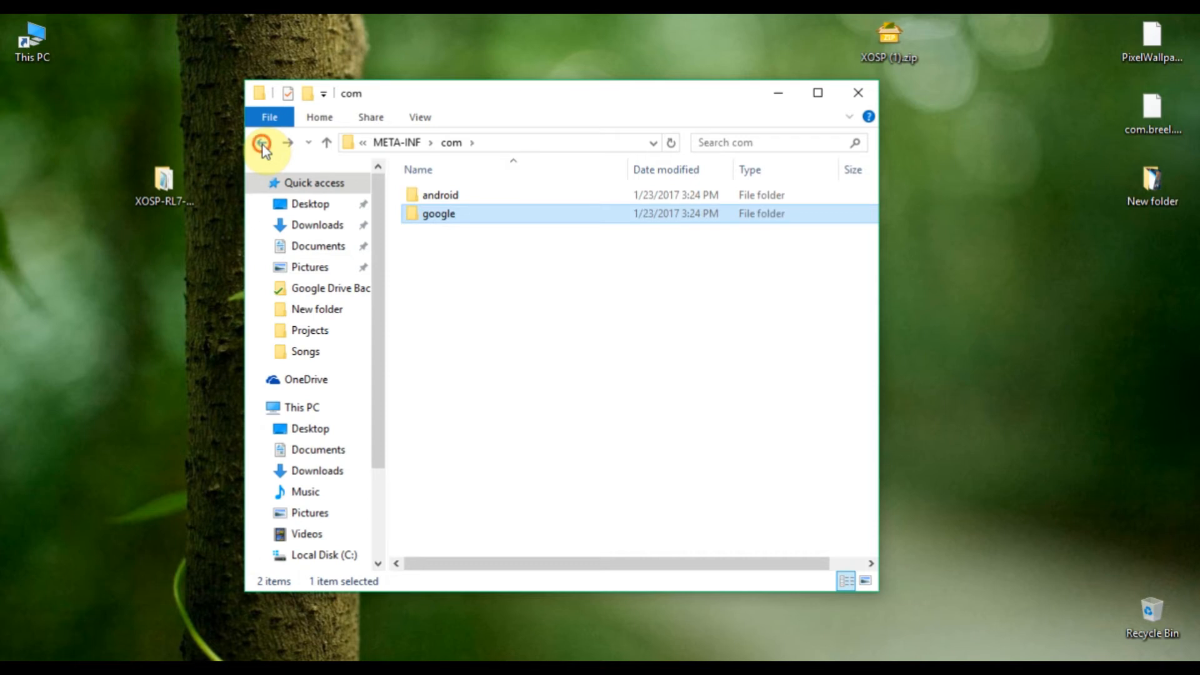
{"action": "left_click", "coordinate": [255, 145]}
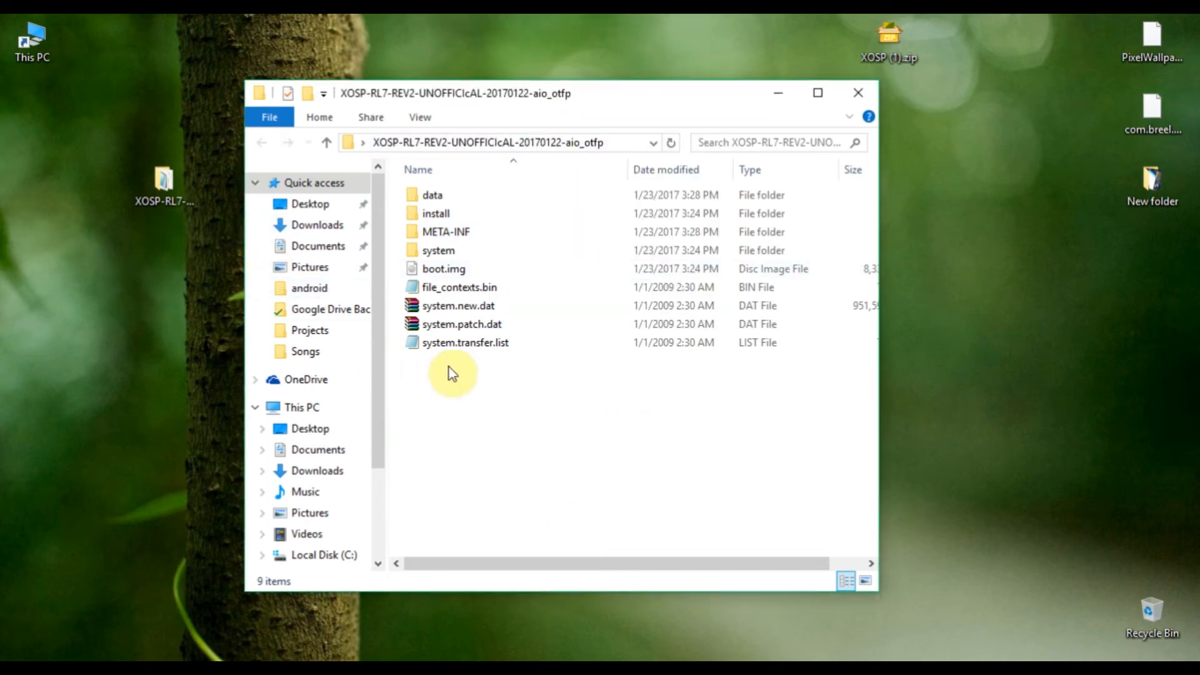
{"action": "key", "text": "ctrl+a"}
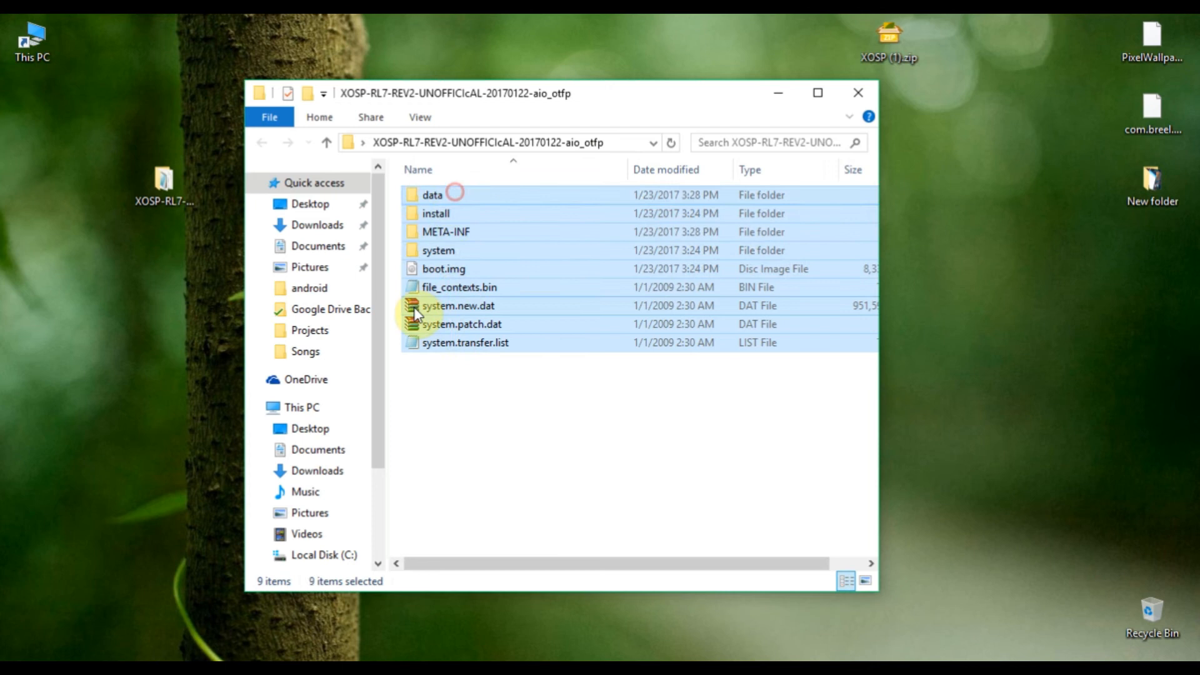
{"action": "mouse_move", "coordinate": [524, 212]}
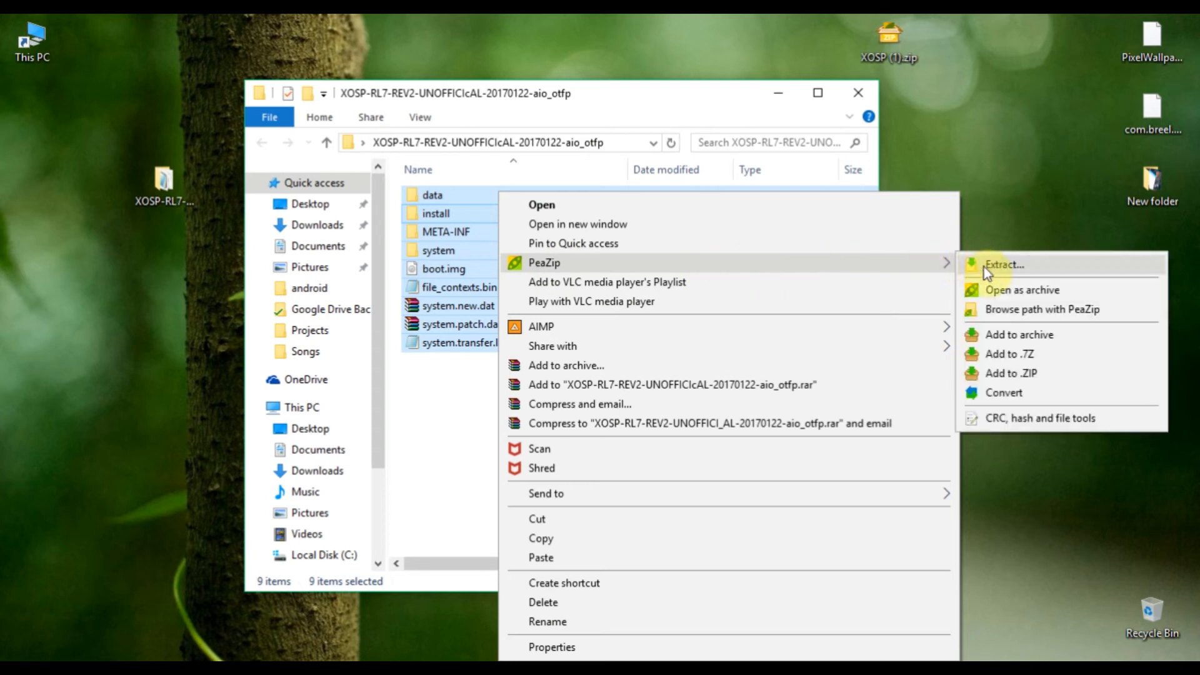
{"action": "mouse_move", "coordinate": [1019, 338]}
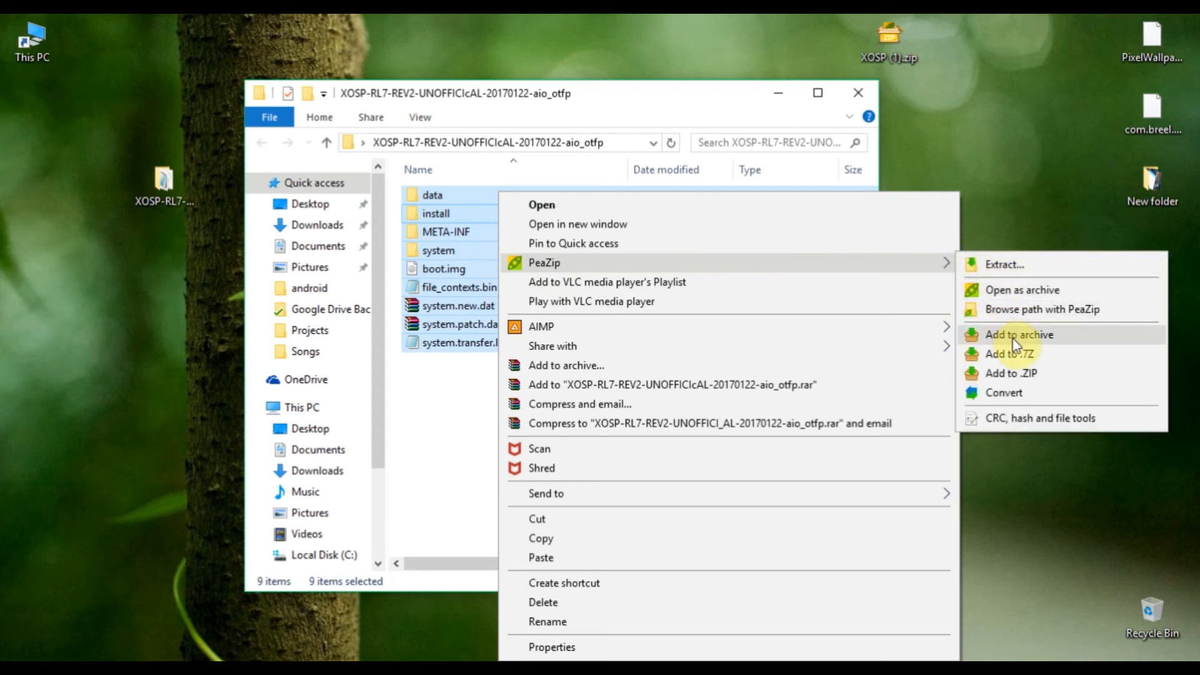
{"action": "mouse_move", "coordinate": [1018, 374]}
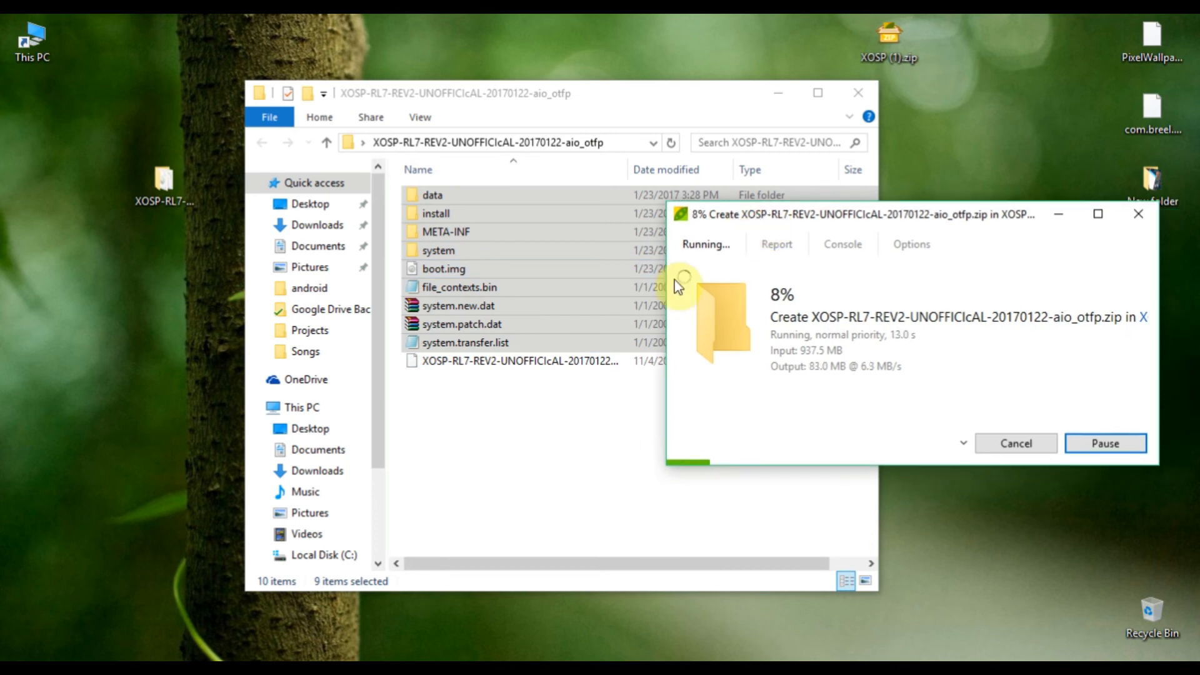
{"action": "mouse_move", "coordinate": [598, 485]}
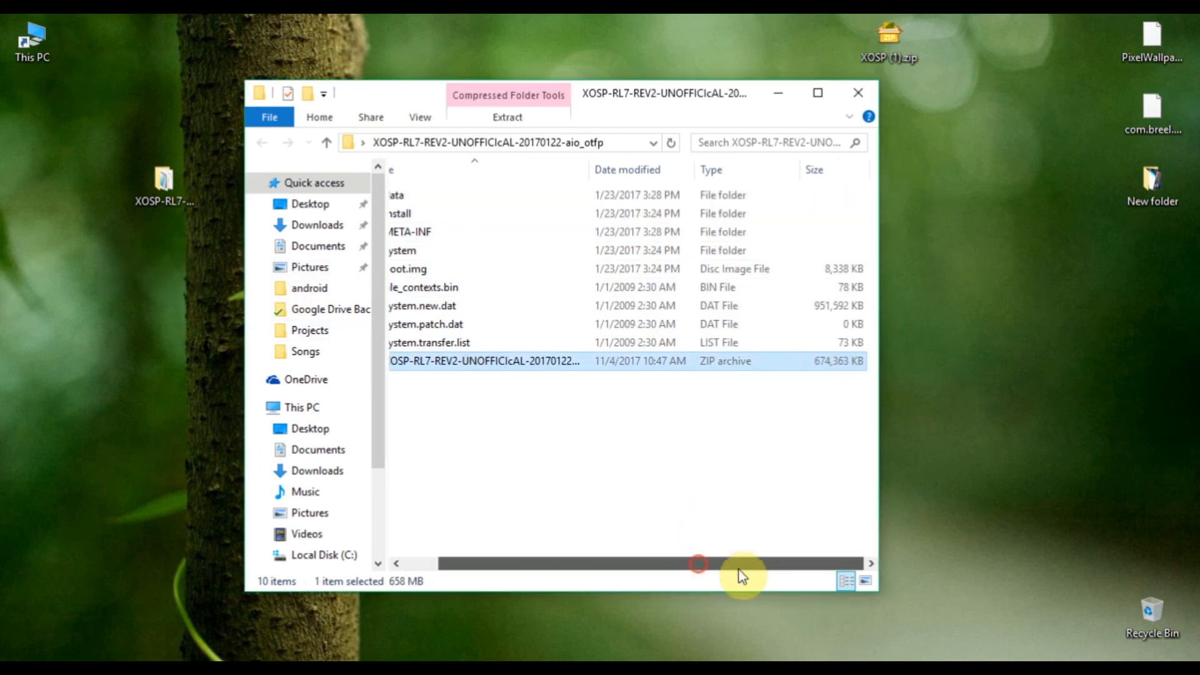
Permanently delete the nine extracted ROM items, confirming the prompt
{"action": "key", "text": "Delete"}
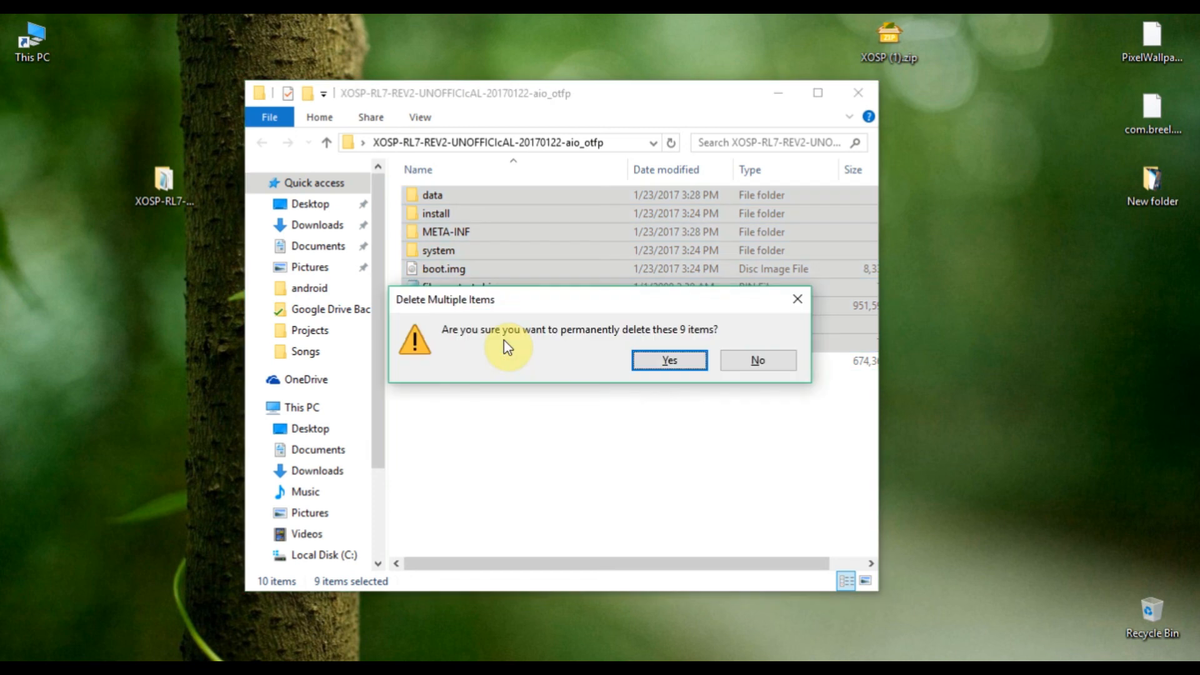
{"action": "left_click", "coordinate": [669, 361]}
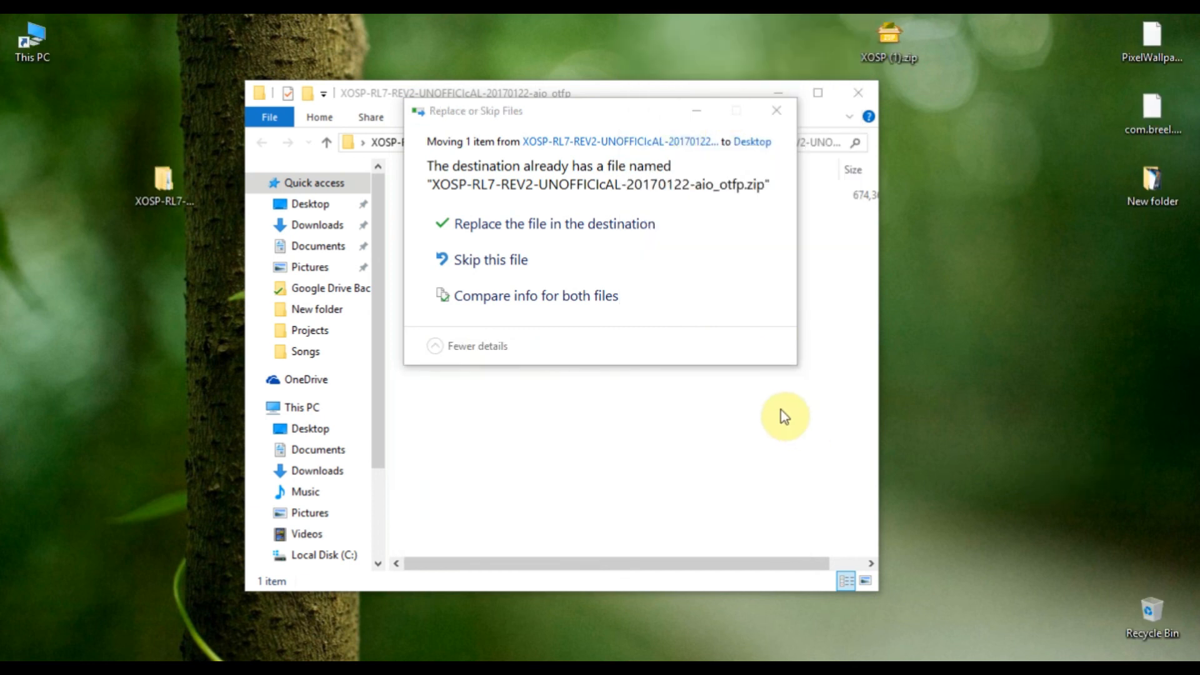
{"action": "left_click", "coordinate": [553, 224]}
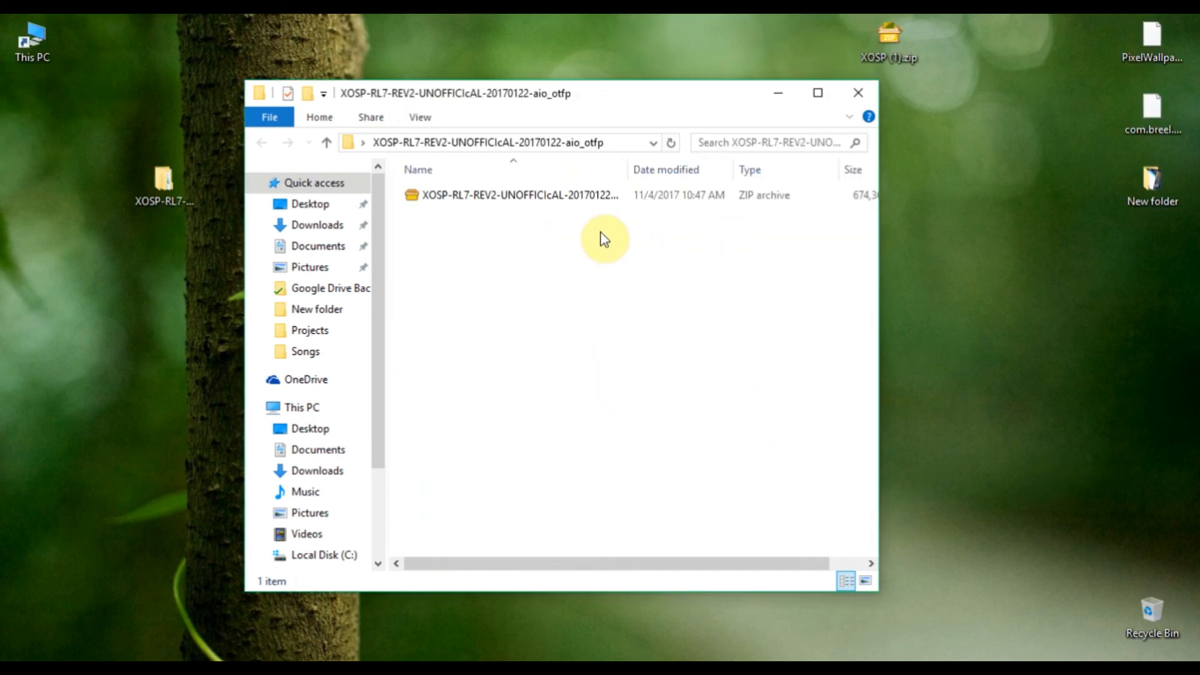
{"action": "left_click", "coordinate": [537, 194]}
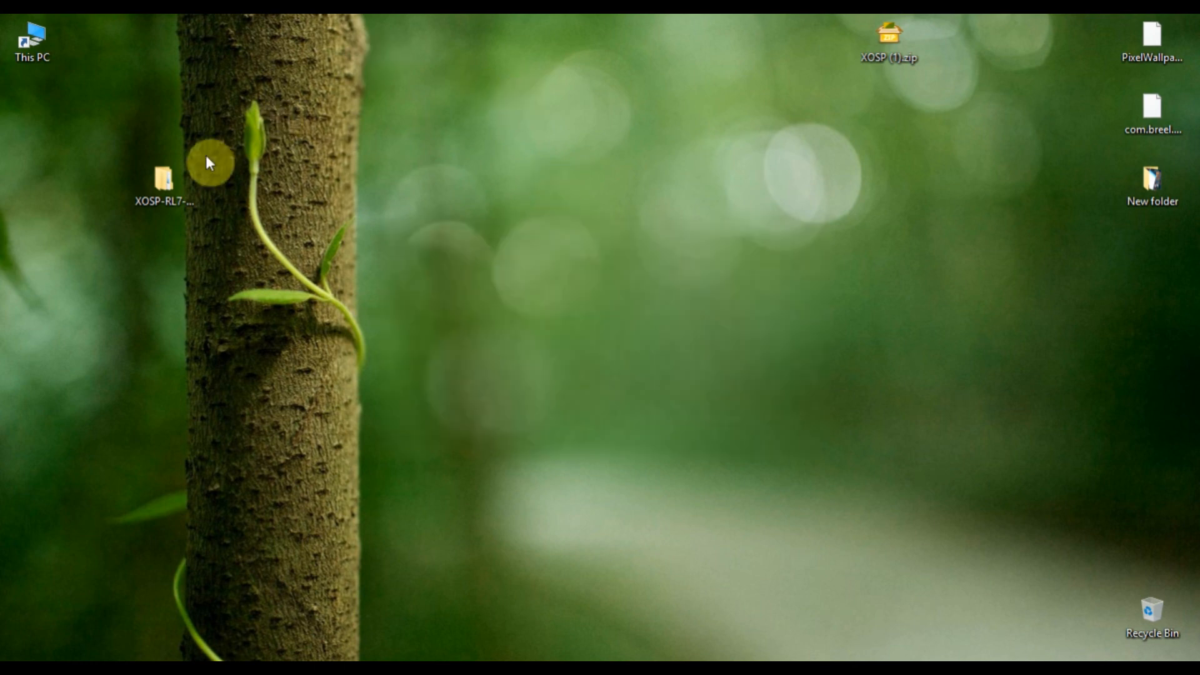
Reopen the ROM folder to confirm only the re-zipped archive remains, then close it
{"action": "double_click", "coordinate": [165, 177]}
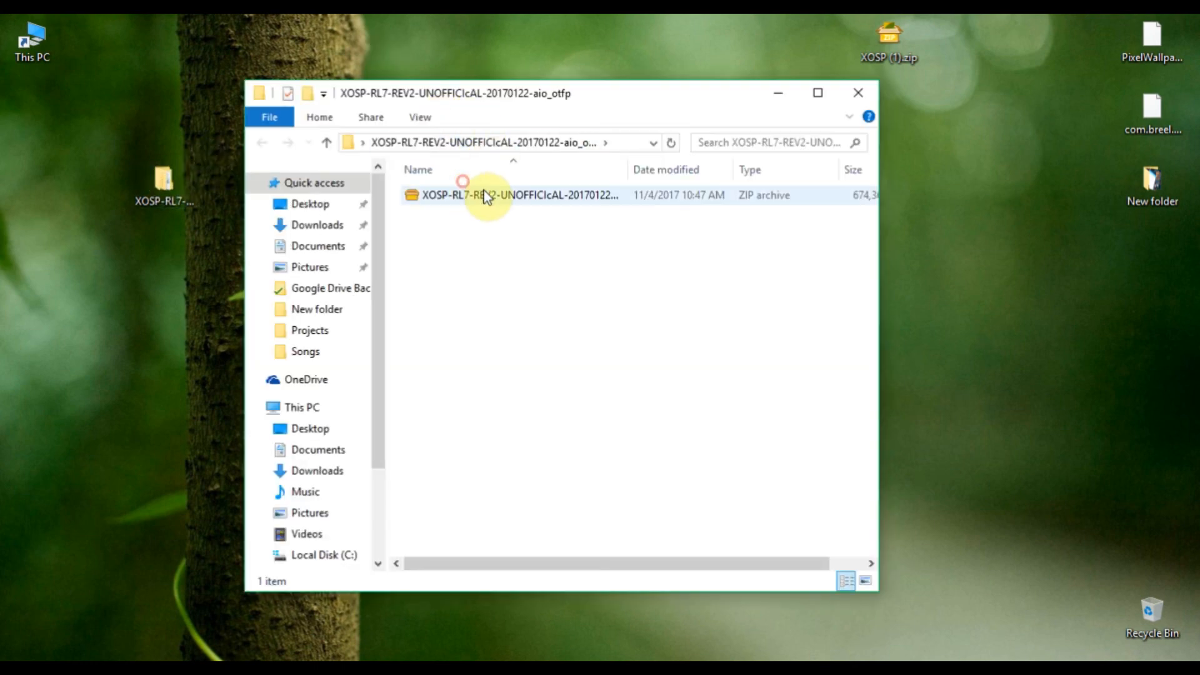
{"action": "left_click", "coordinate": [486, 195]}
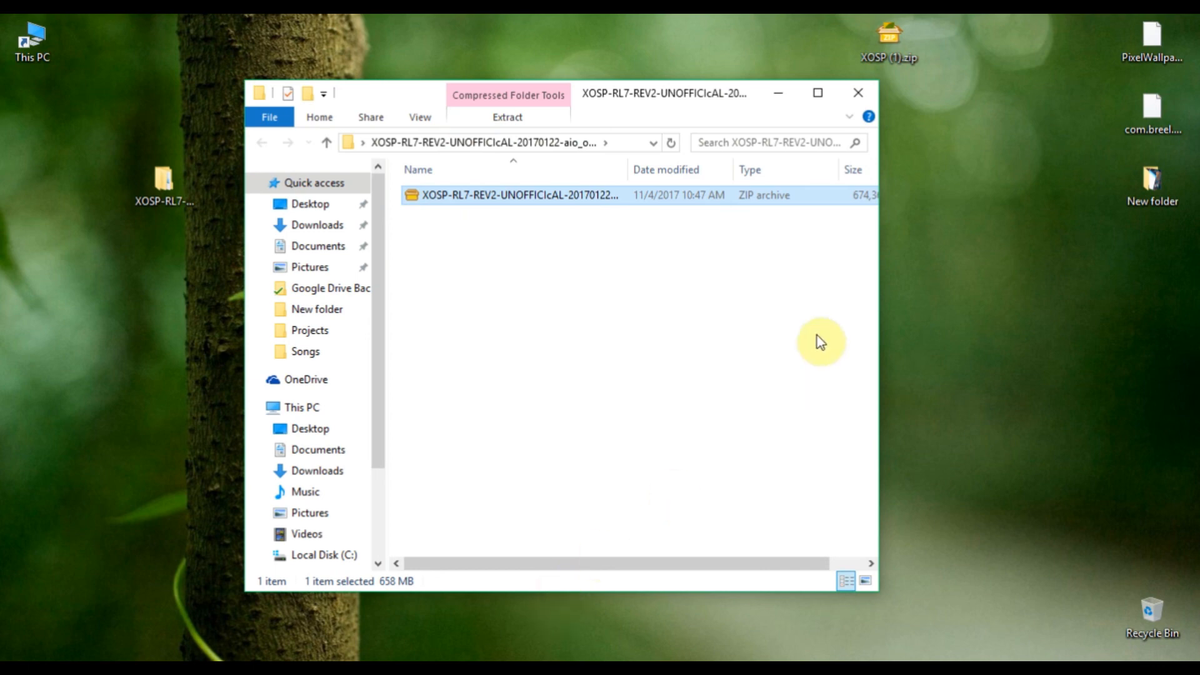
{"action": "left_click", "coordinate": [852, 95]}
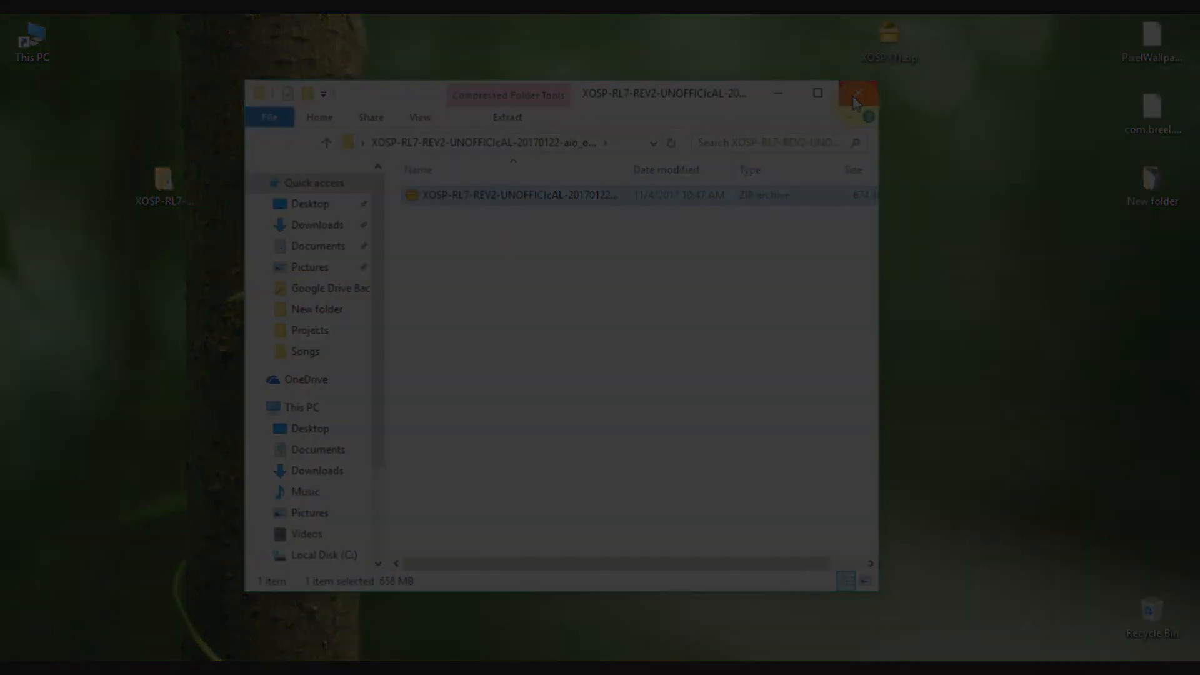